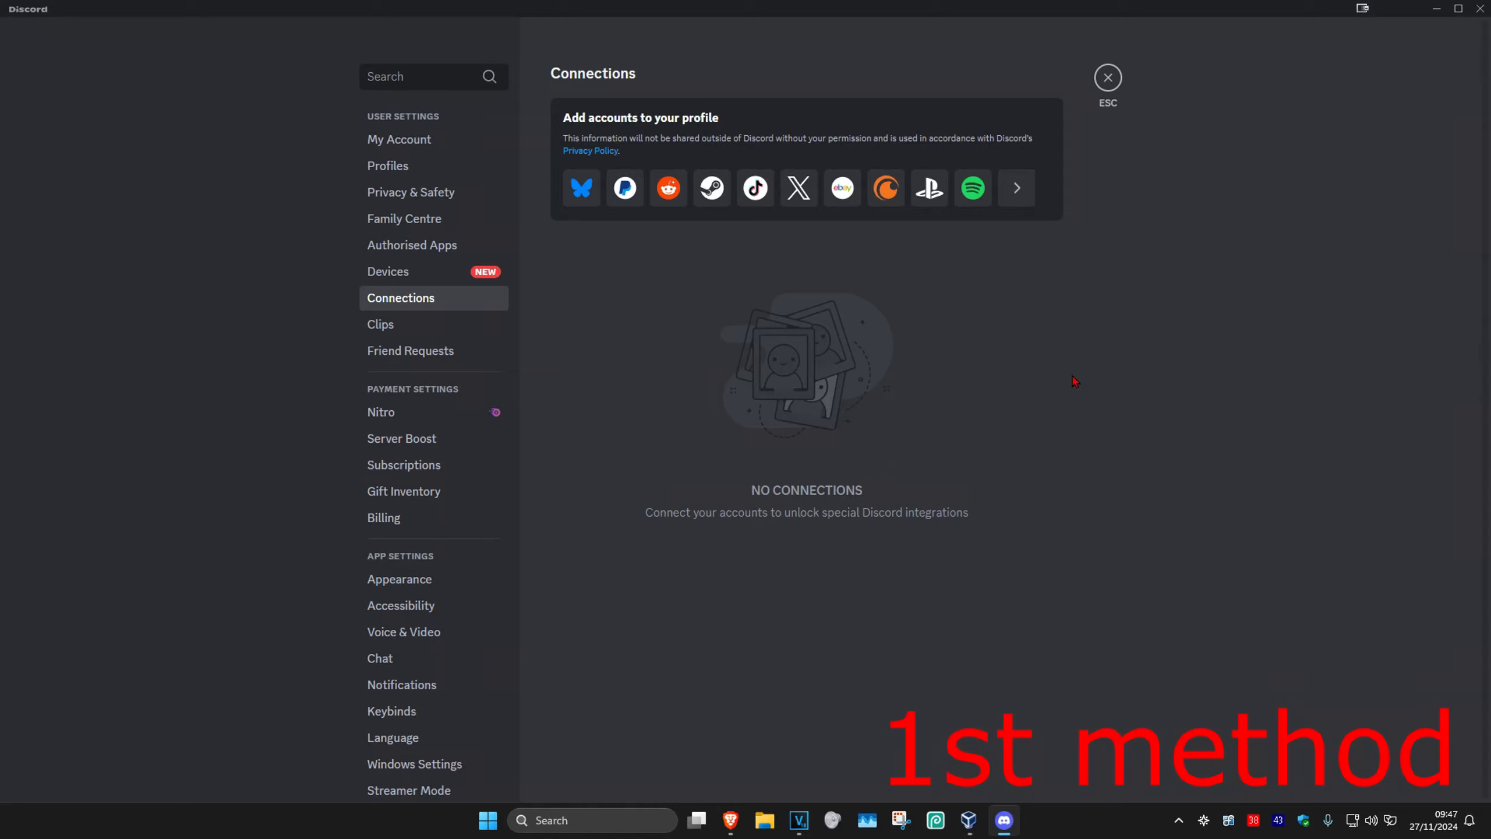
{"action": "mouse_move", "coordinate": [718, 307]}
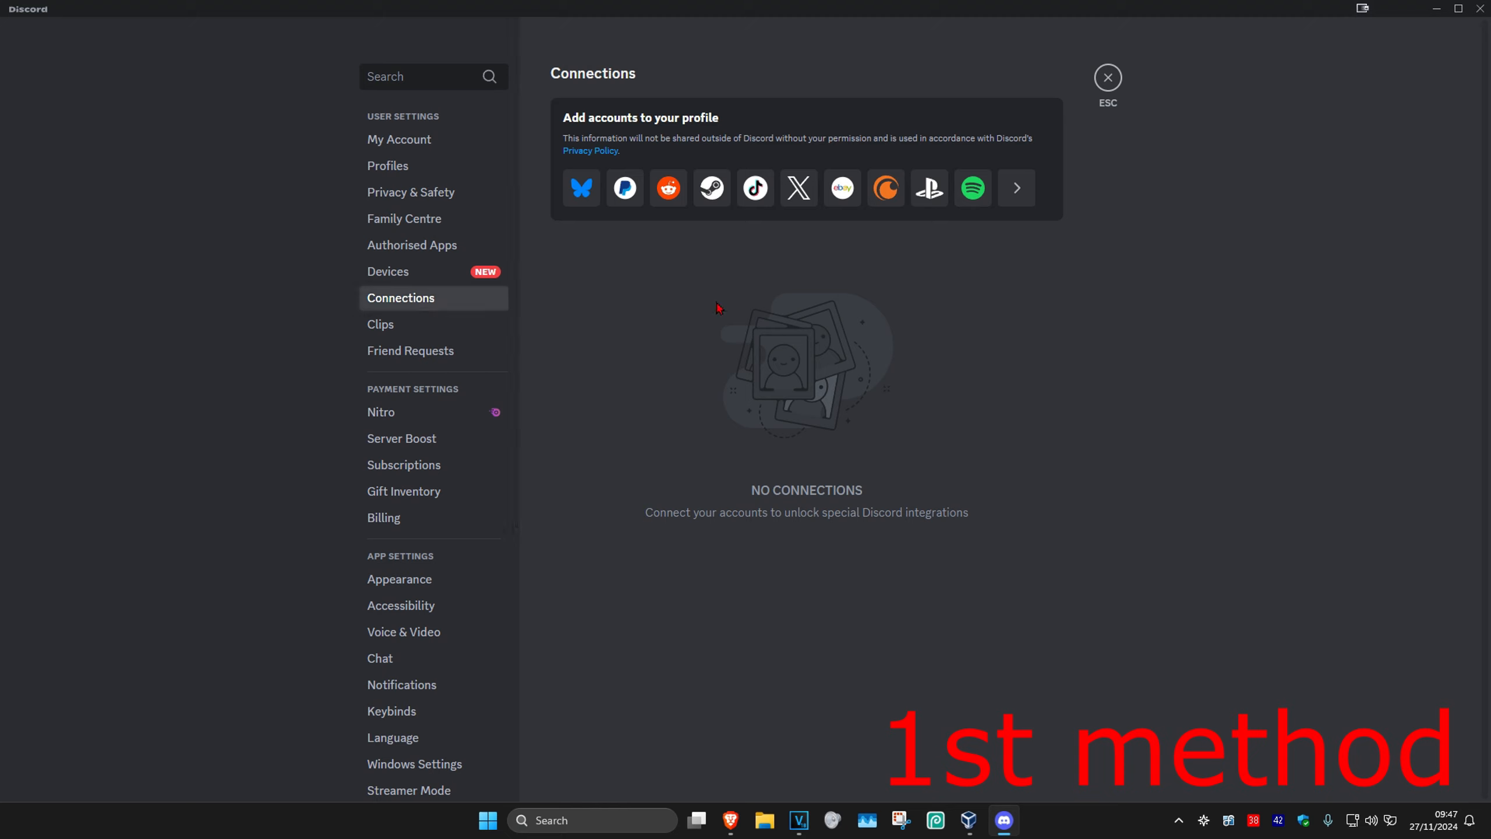
{"action": "mouse_move", "coordinate": [741, 412]}
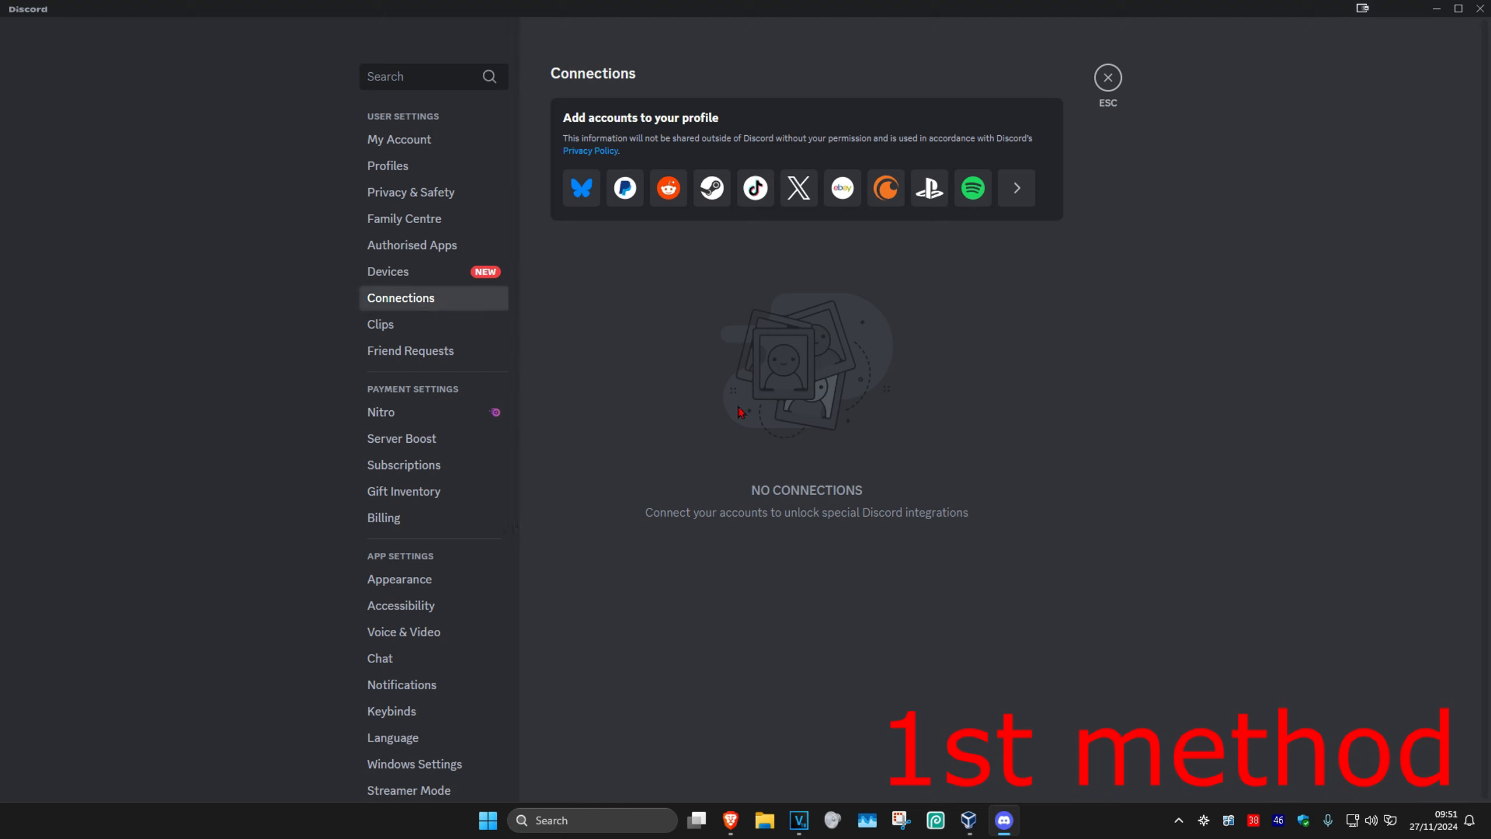
{"action": "mouse_move", "coordinate": [1034, 403]}
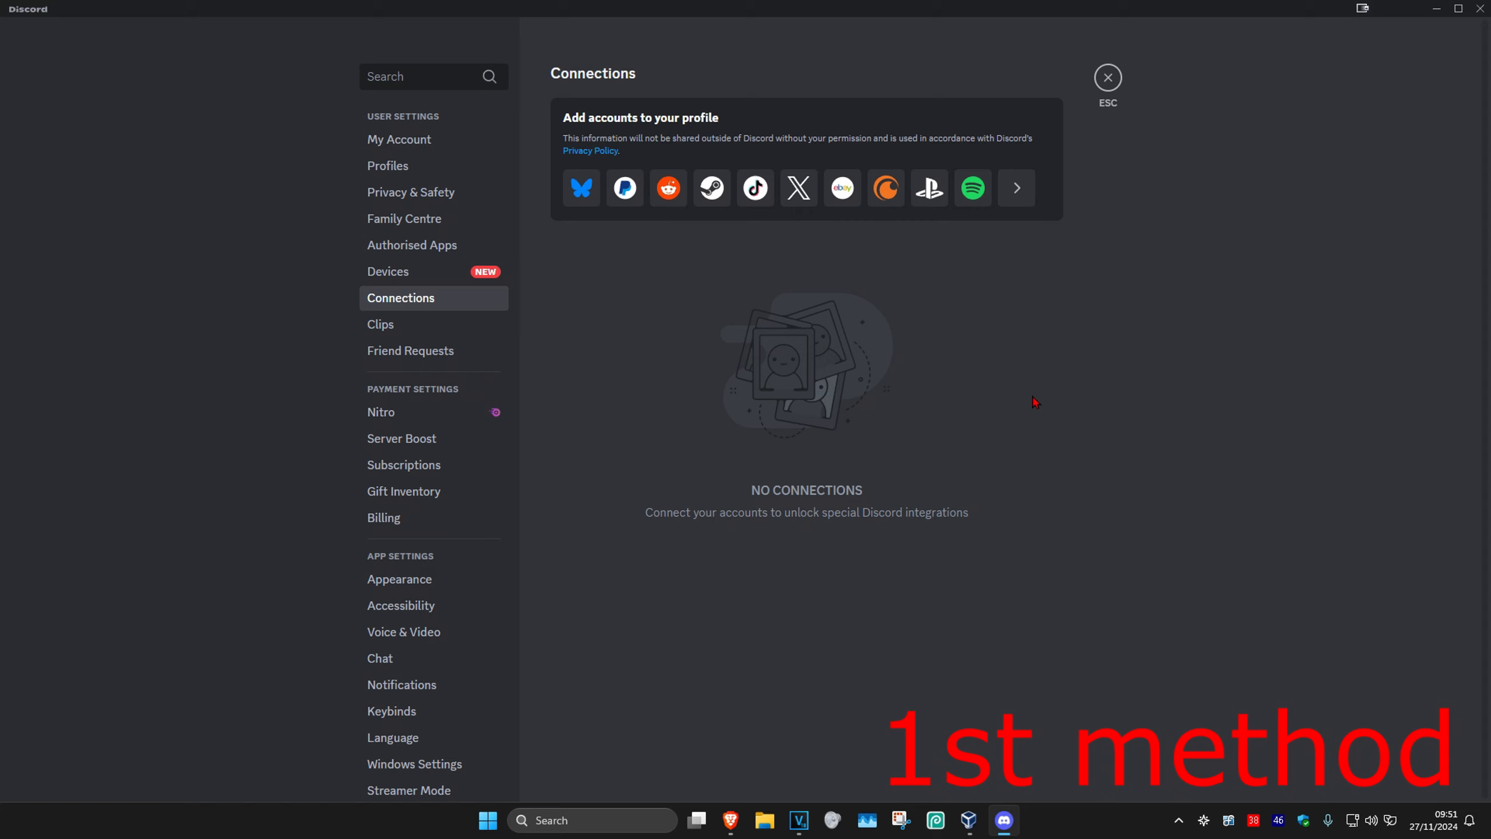
{"action": "mouse_move", "coordinate": [972, 188]}
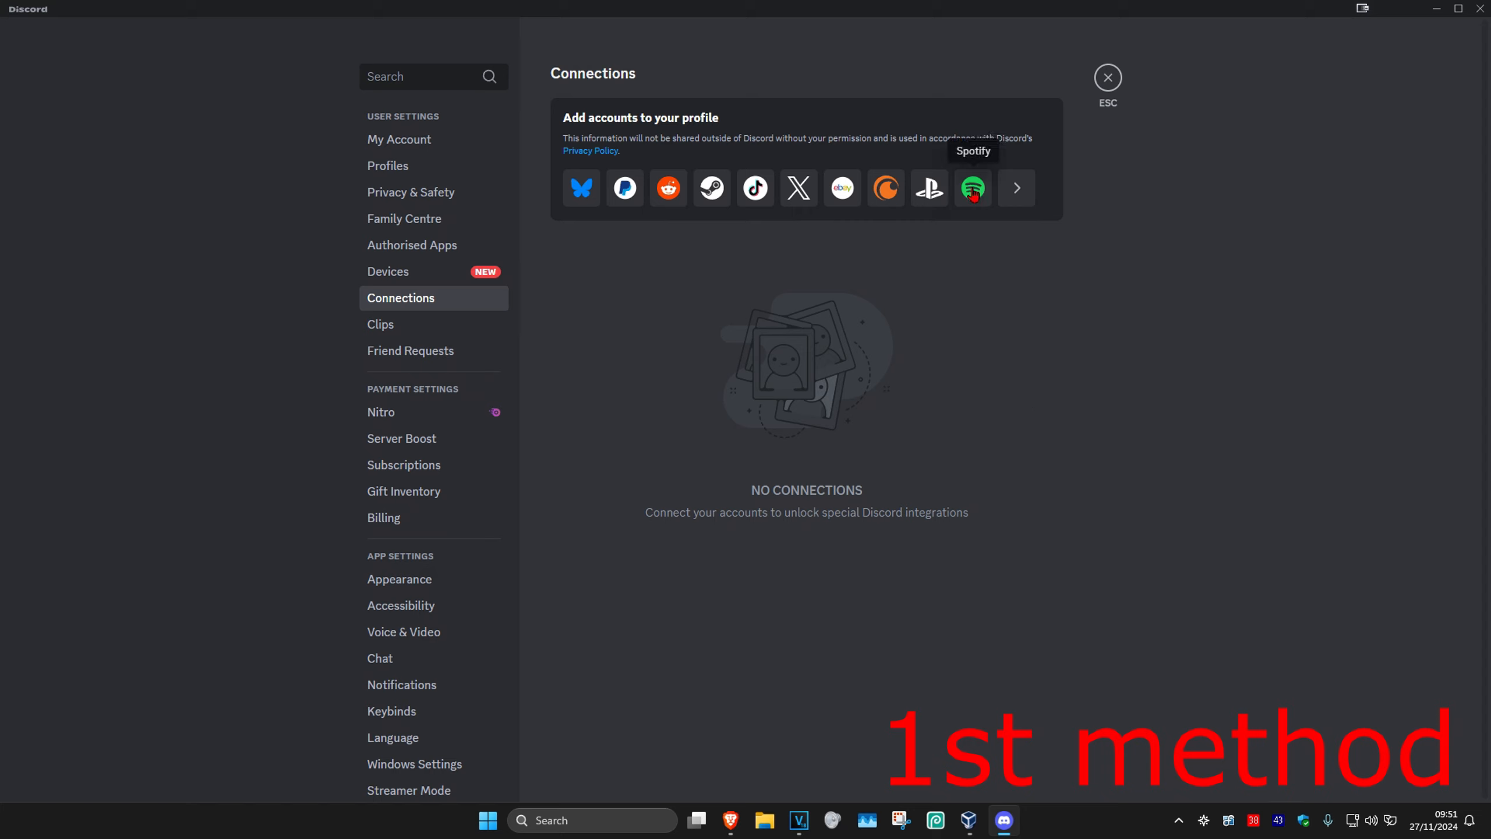
{"action": "mouse_move", "coordinate": [715, 409]}
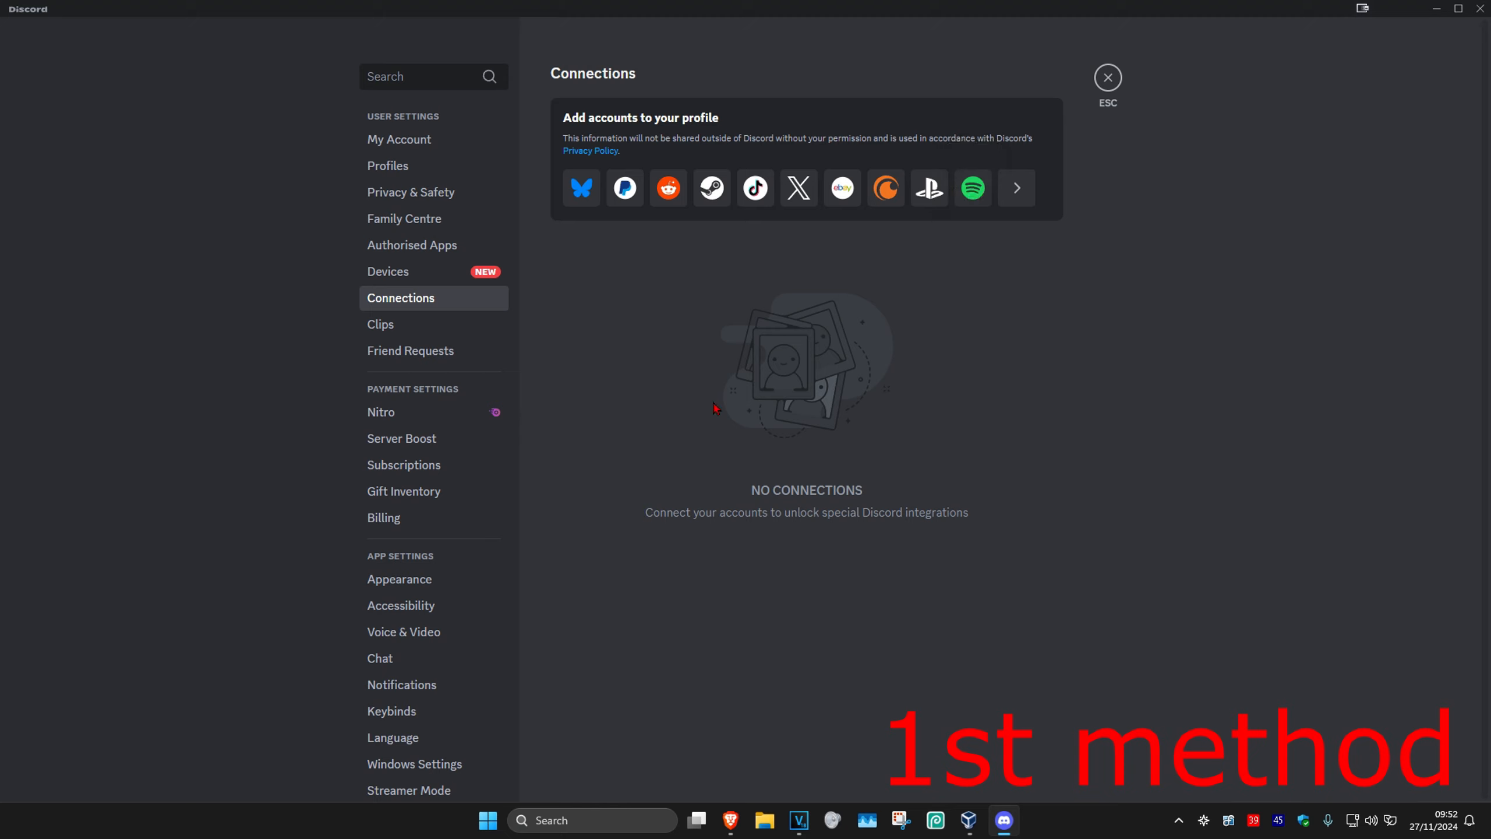
{"action": "mouse_move", "coordinate": [650, 386]}
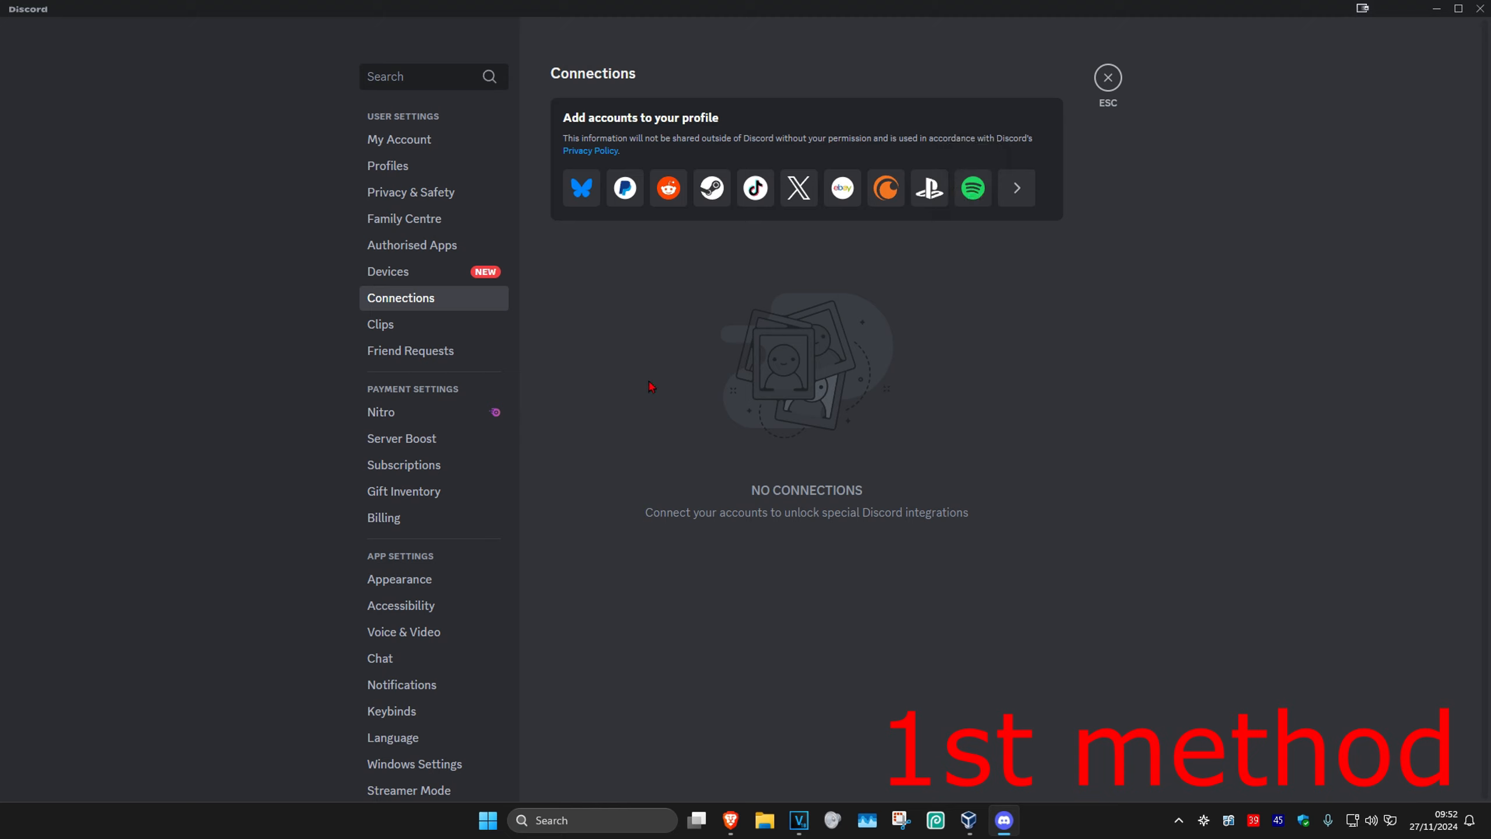
{"action": "mouse_move", "coordinate": [746, 488]}
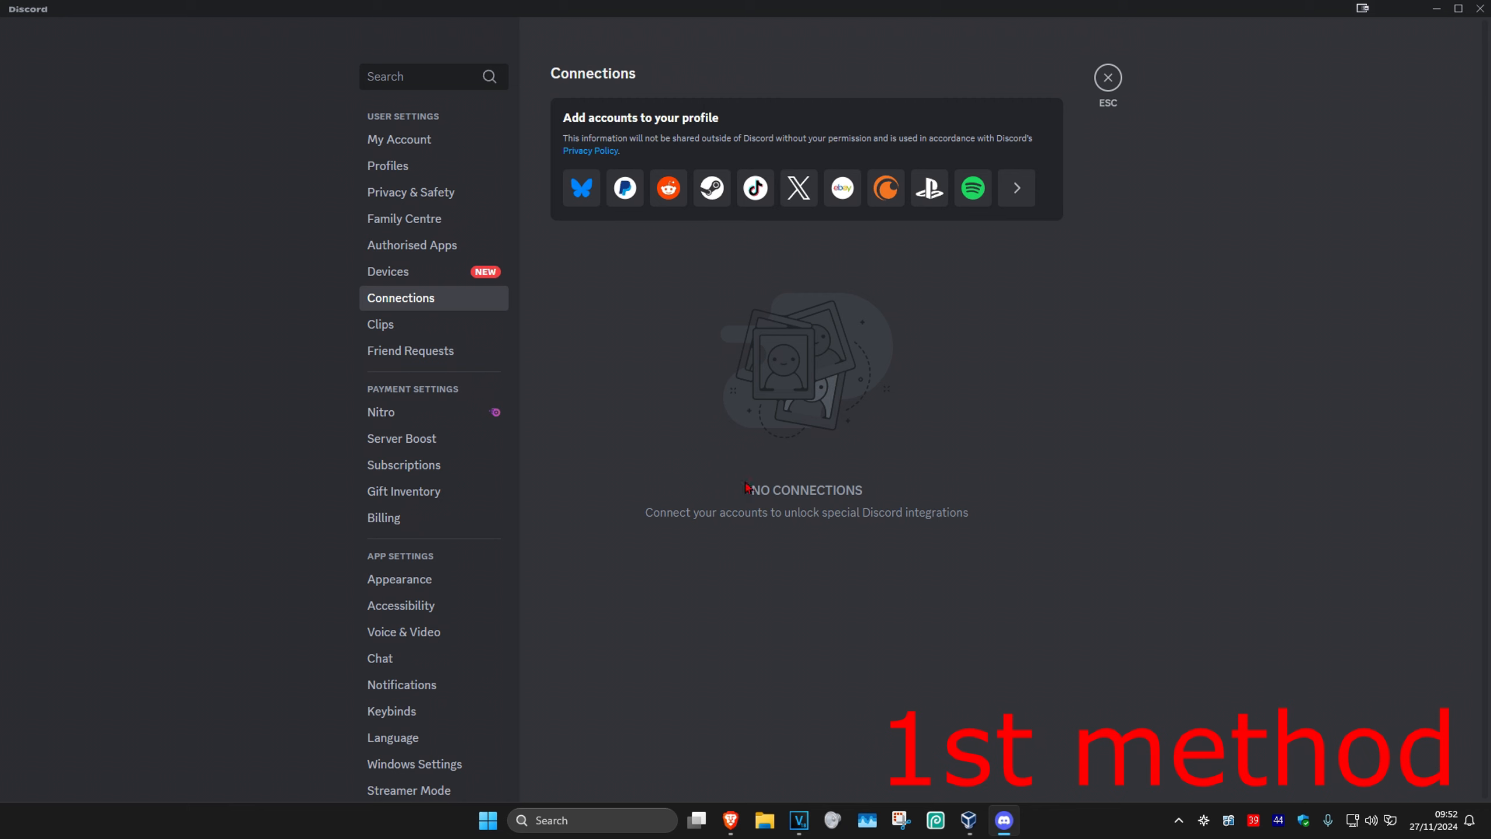
{"action": "mouse_move", "coordinate": [1043, 428]}
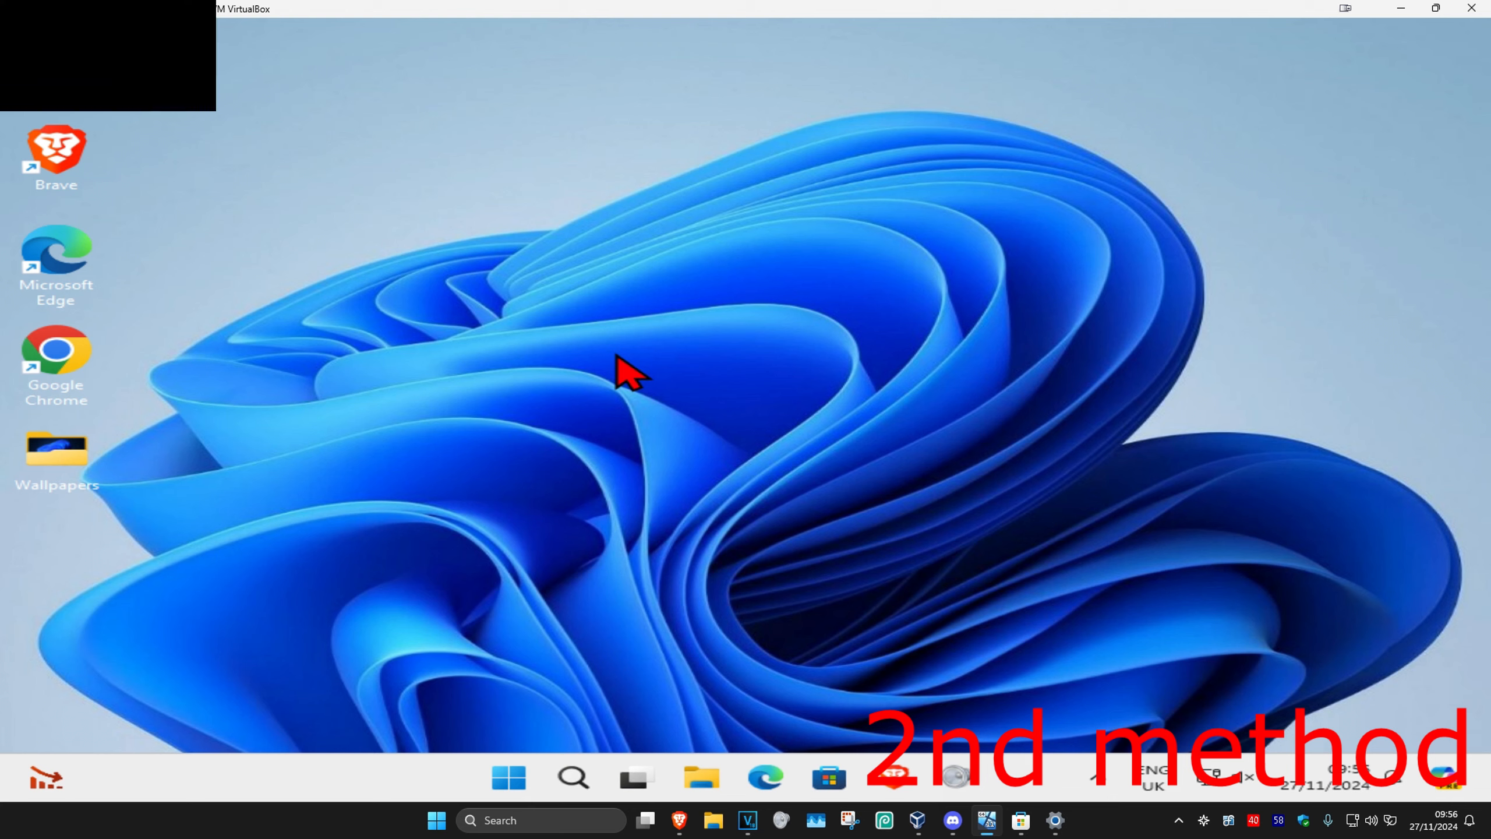
{"action": "mouse_move", "coordinate": [560, 328]}
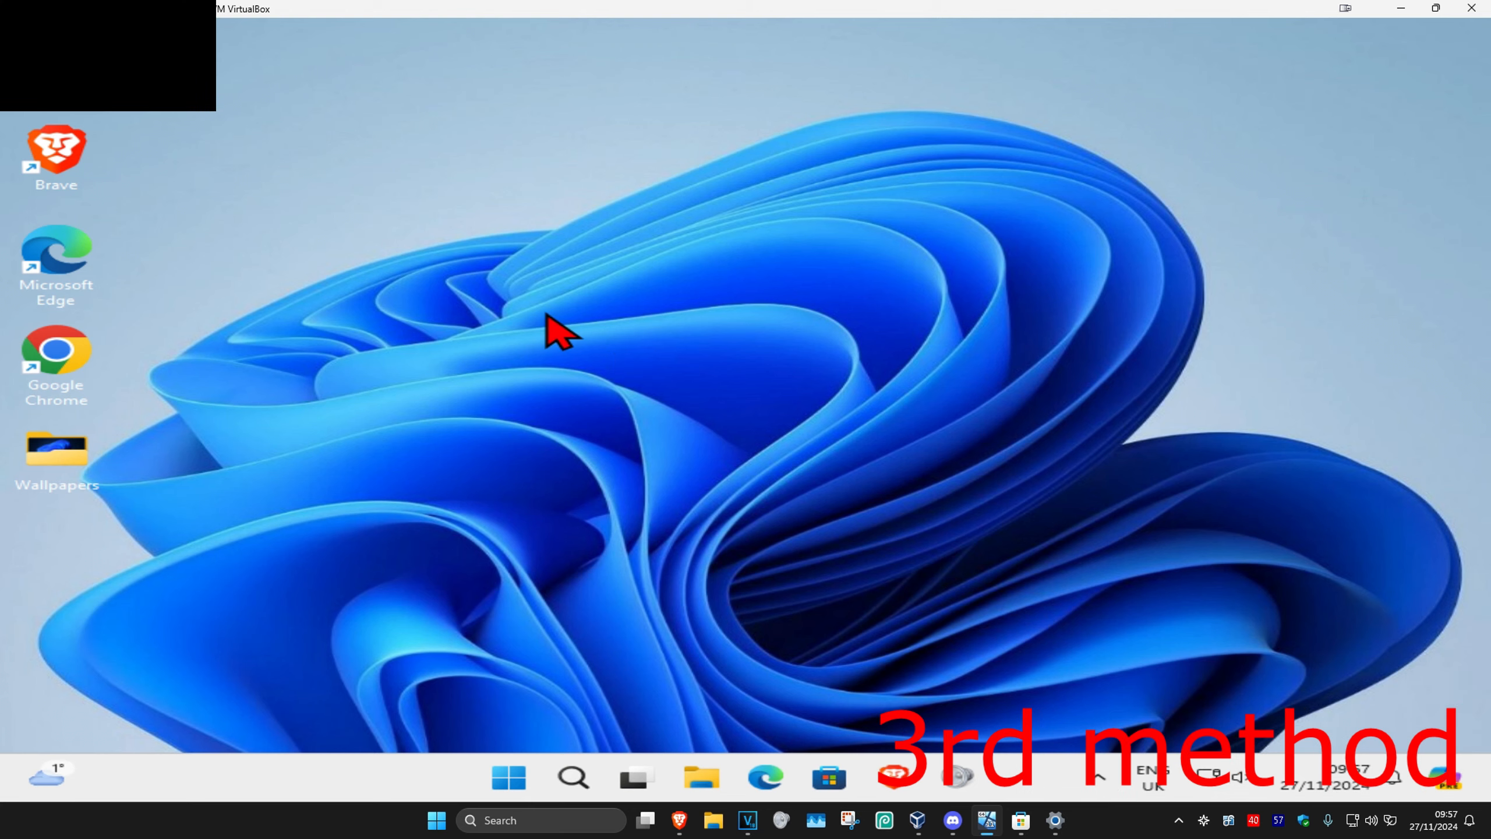
{"action": "mouse_move", "coordinate": [570, 777]}
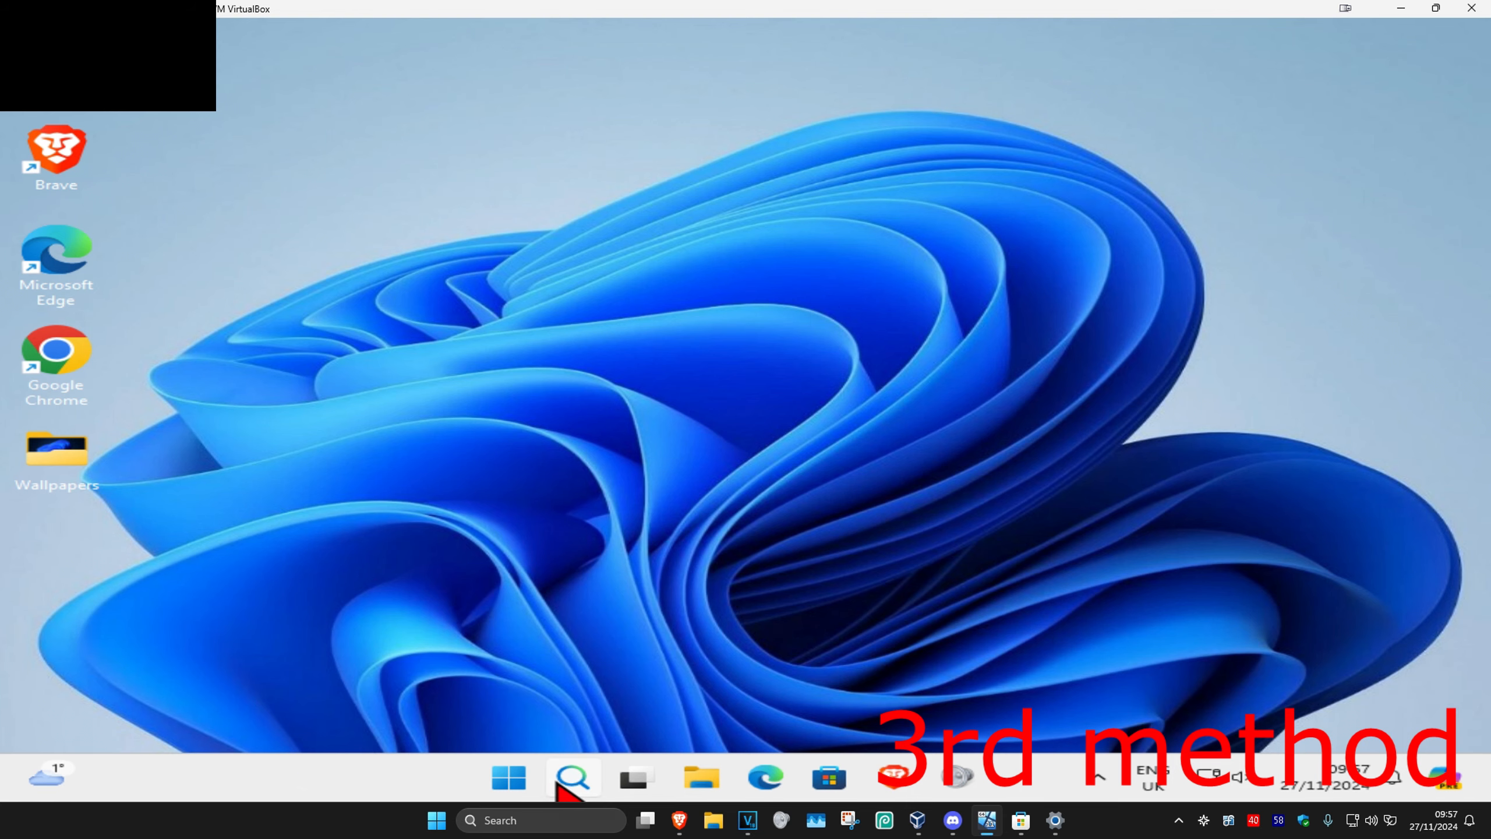
- Search Windows for 'add or remove programs' from the desktop
{"action": "type", "text": "add or"}
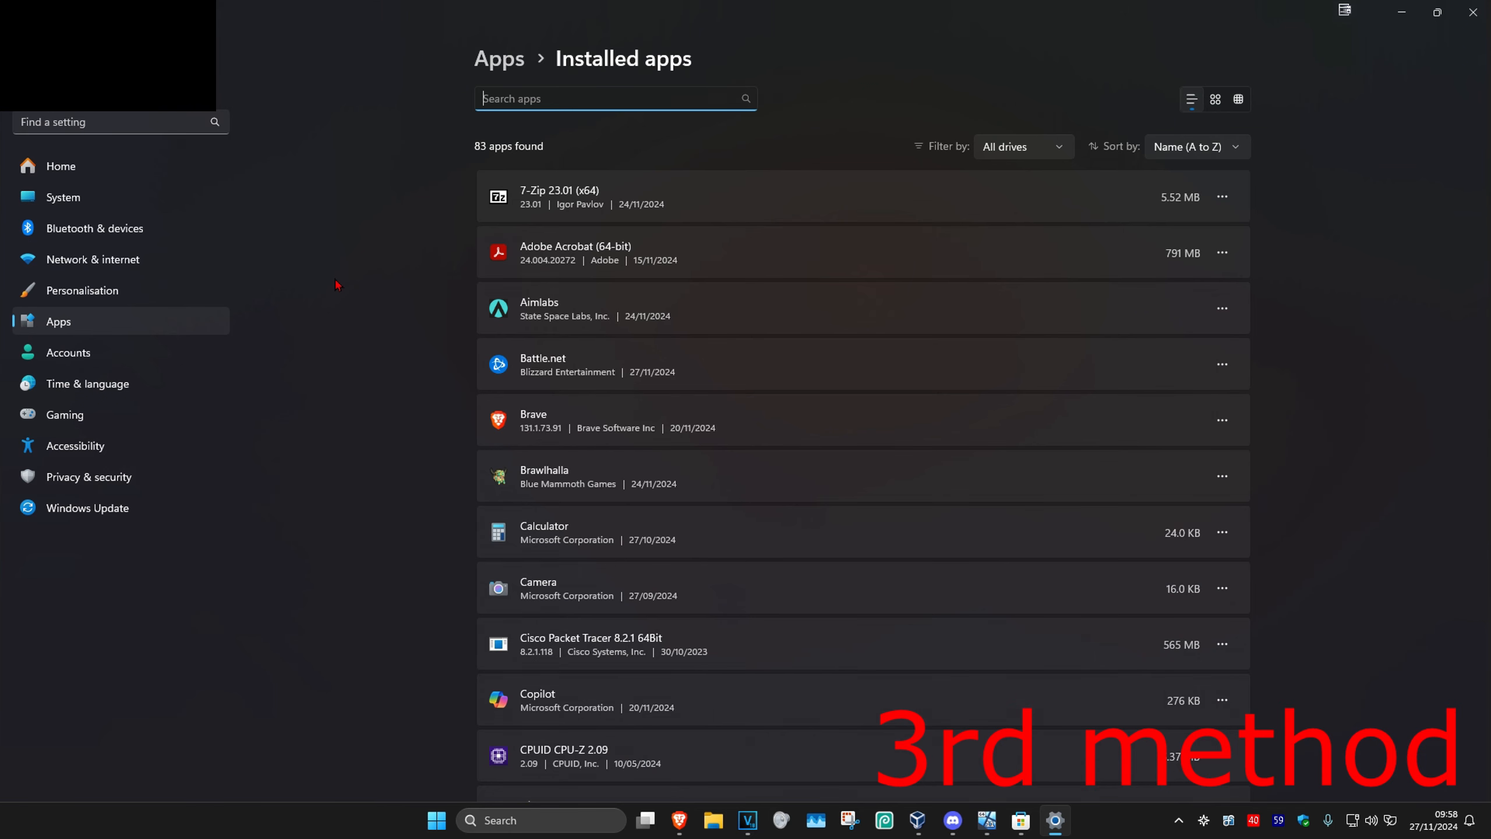
- Scroll the installed apps list, then go to Discord's installed listing in Microsoft Store
{"action": "scroll", "scroll_direction": "down", "scroll_amount": 3}
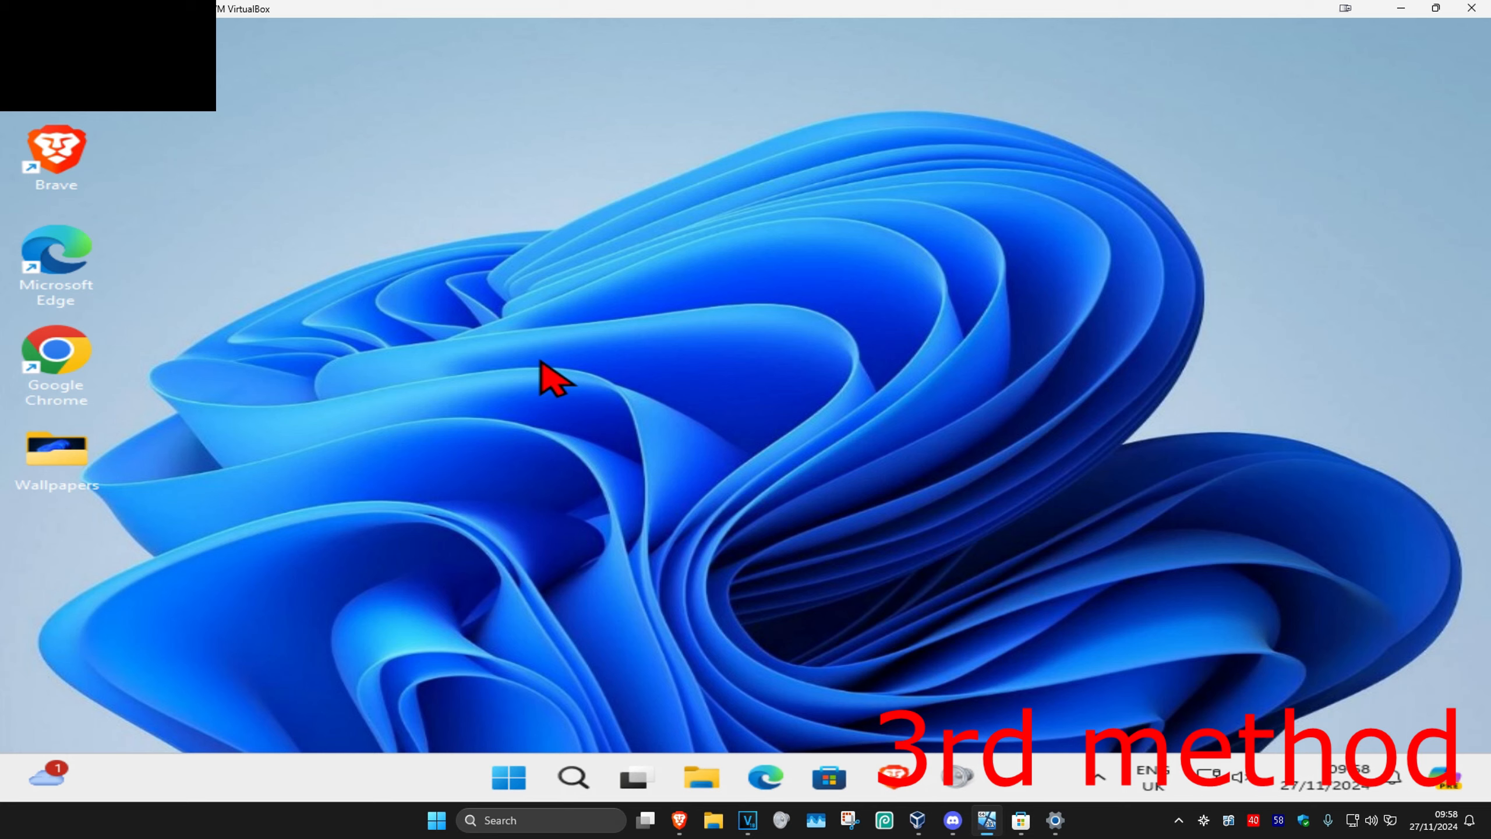
{"action": "left_click", "coordinate": [571, 777]}
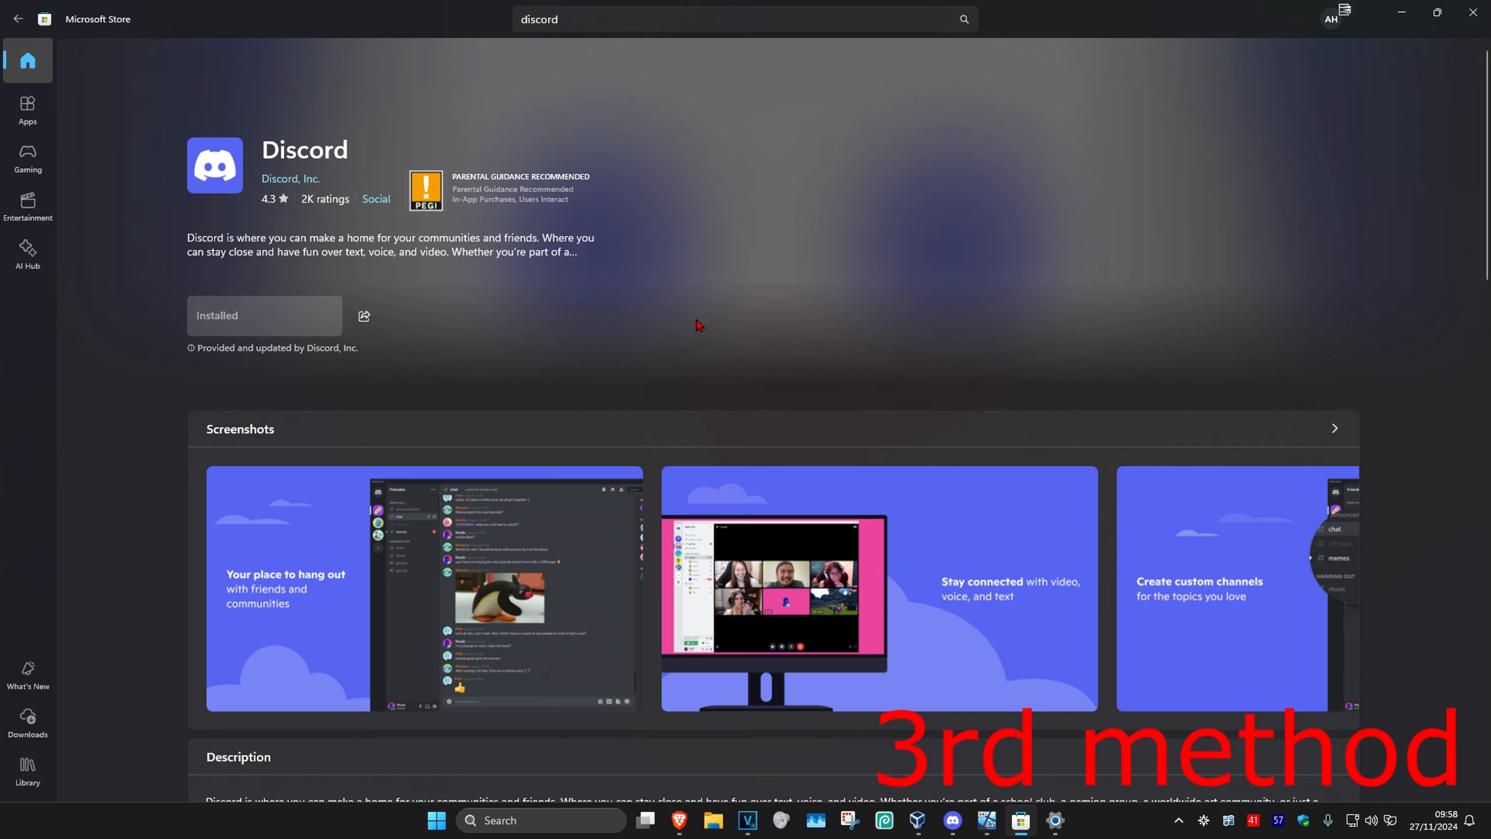
{"action": "mouse_move", "coordinate": [238, 320]}
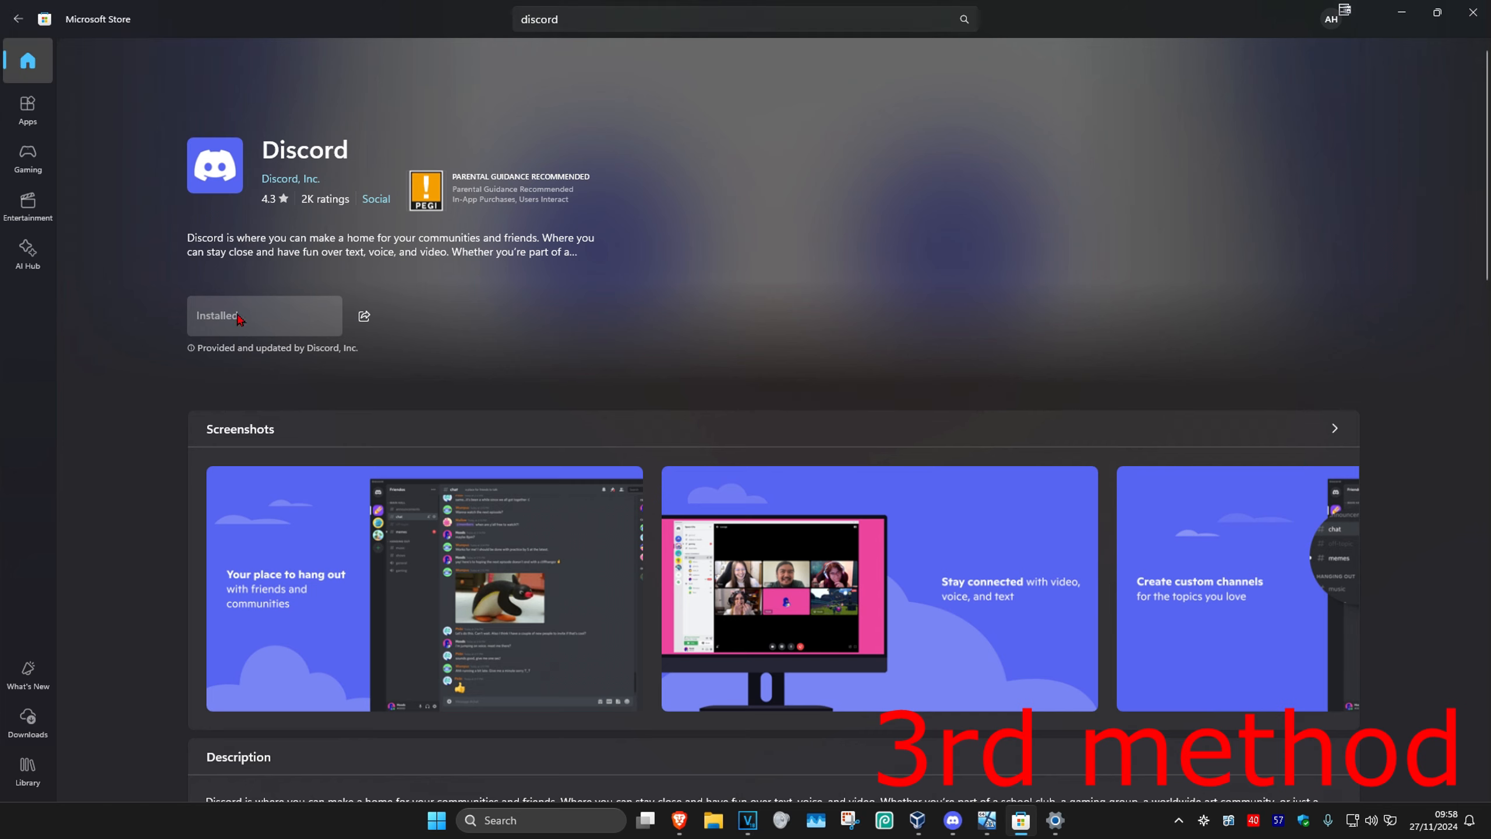
{"action": "mouse_move", "coordinate": [477, 314]}
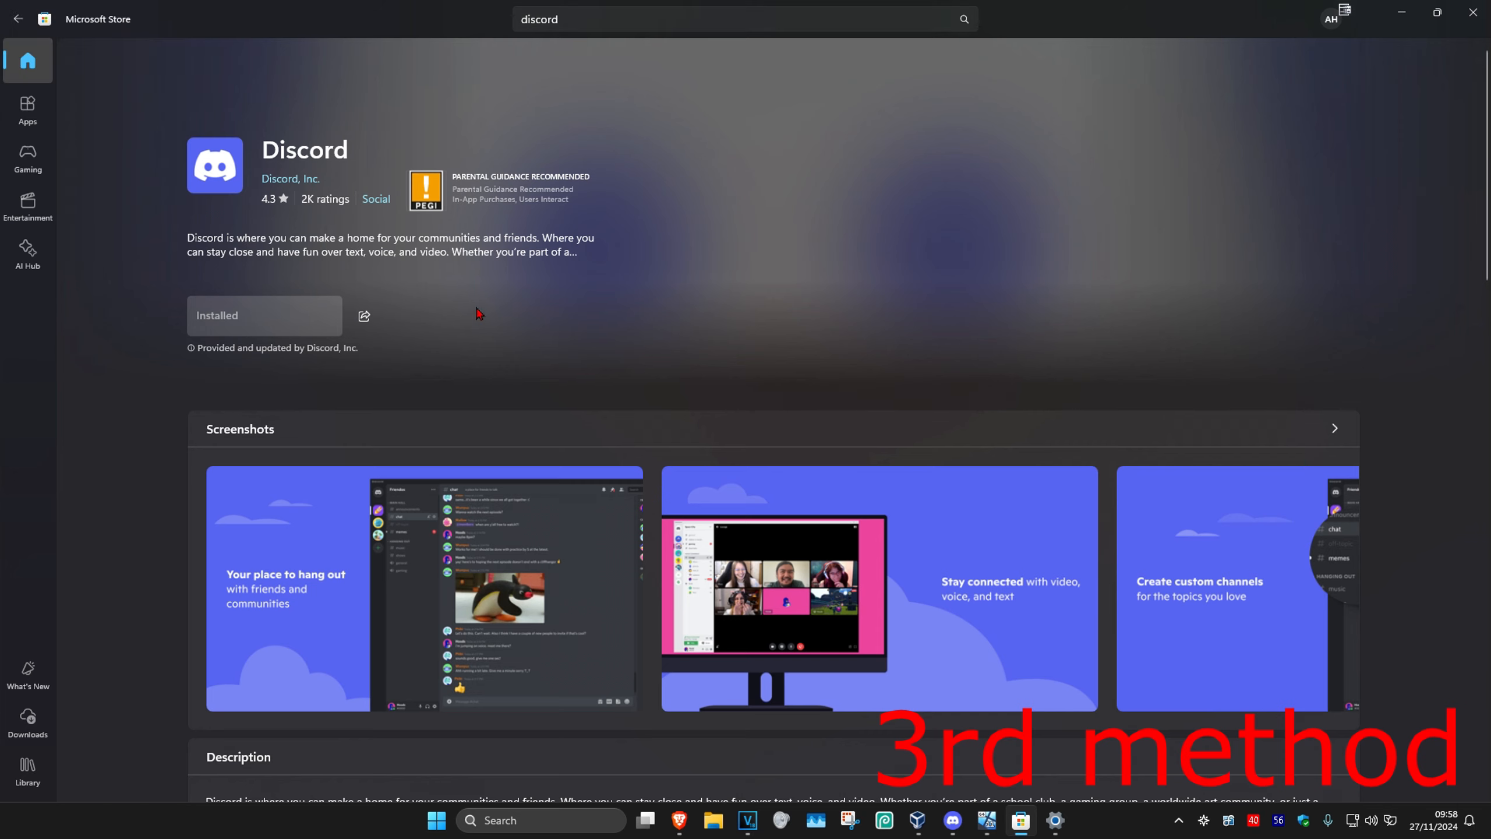